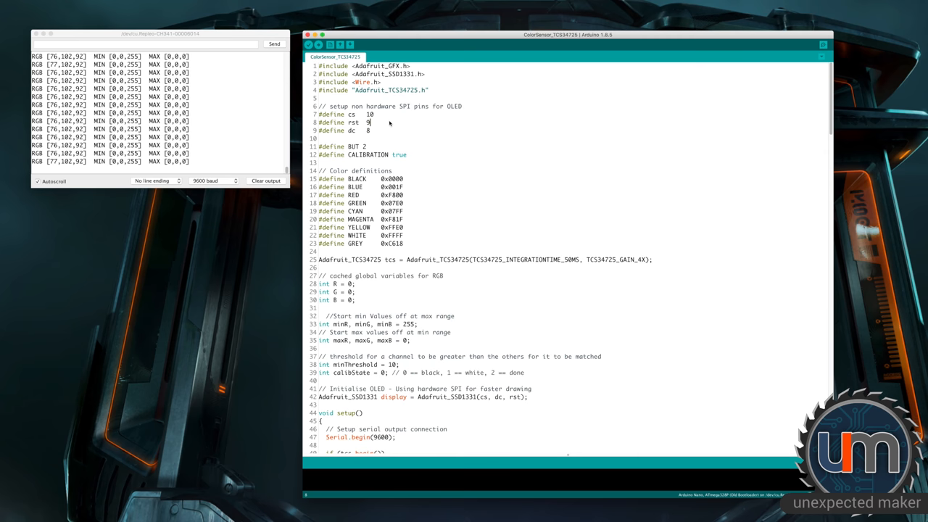
pyautogui.moveTo(339, 147)
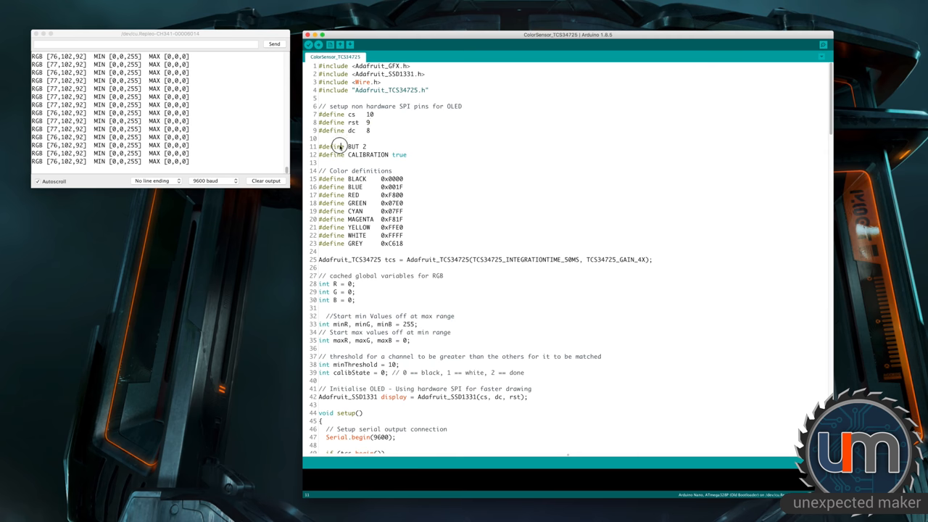
pyautogui.moveTo(365, 152)
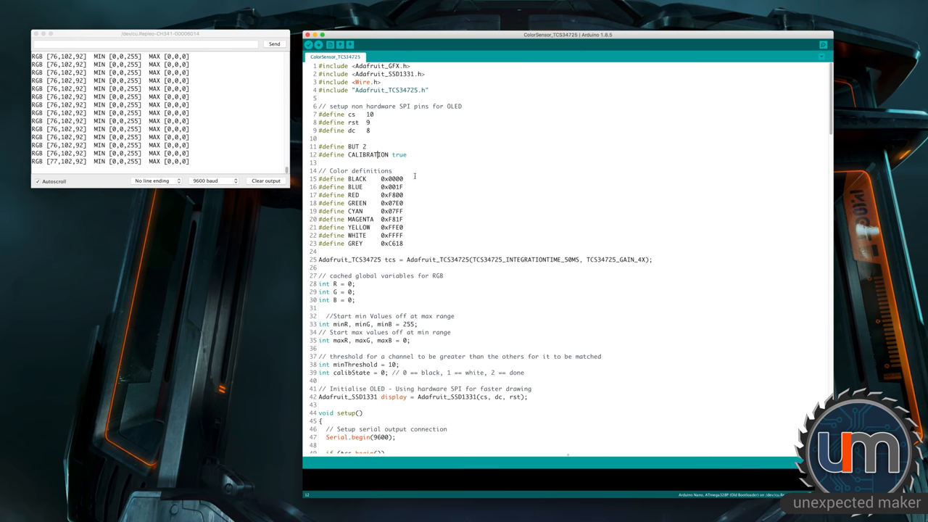
# Scroll down the sketch through the calibration block that follows setup
pyautogui.scroll(-3)
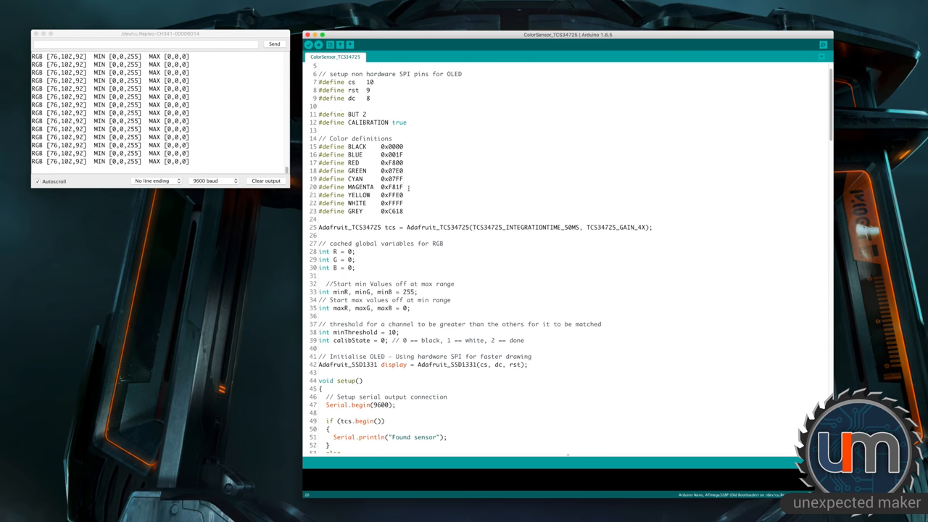
pyautogui.scroll(-3)
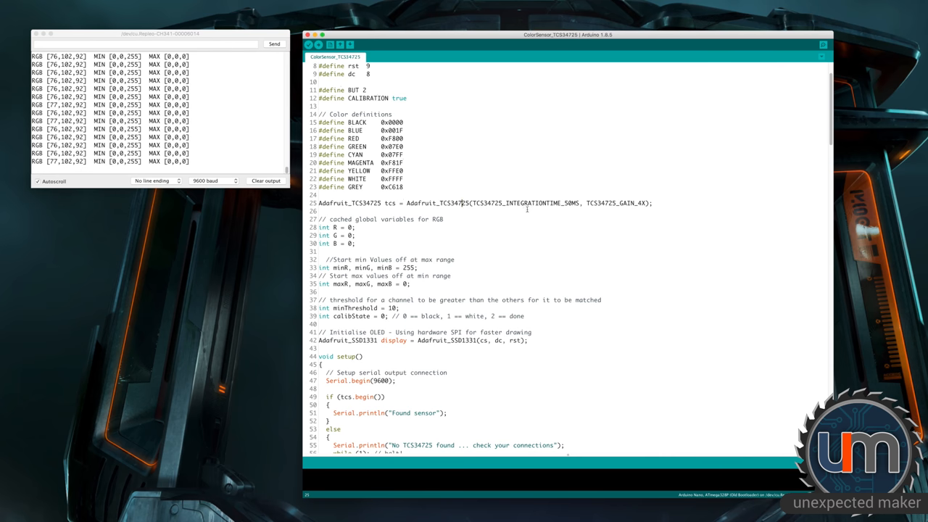
pyautogui.moveTo(563, 195)
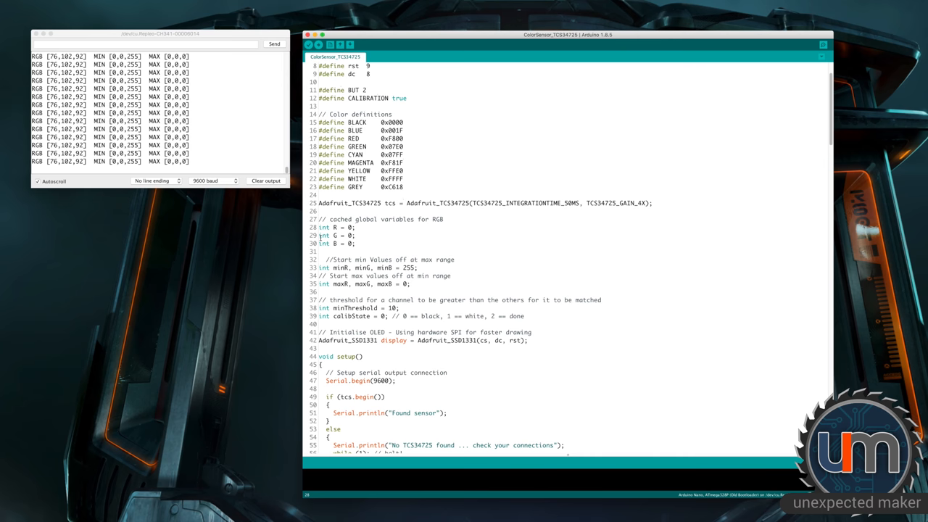
pyautogui.click(354, 226)
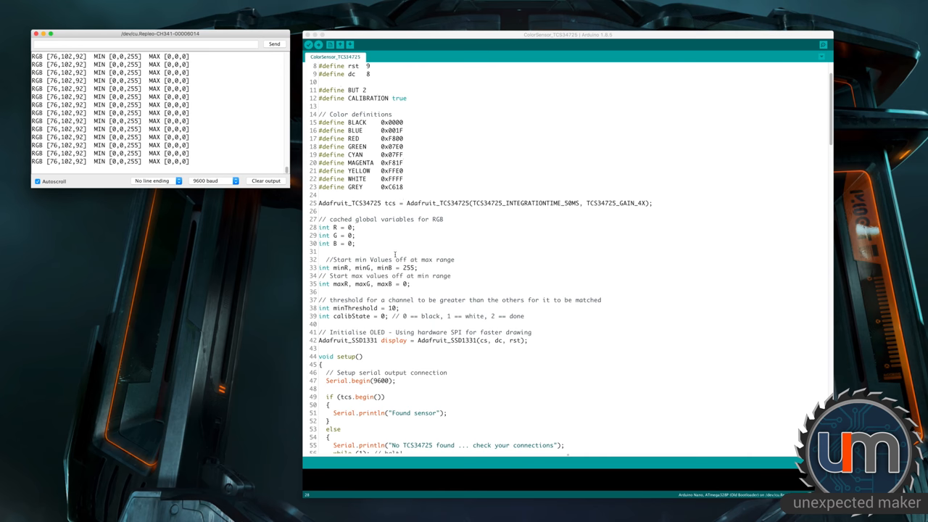
pyautogui.scroll(-3)
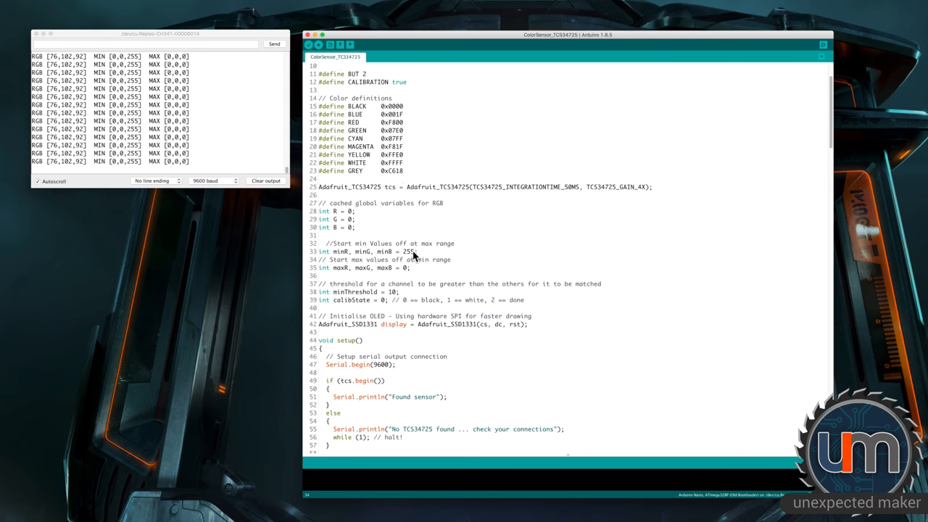
pyautogui.moveTo(414, 258)
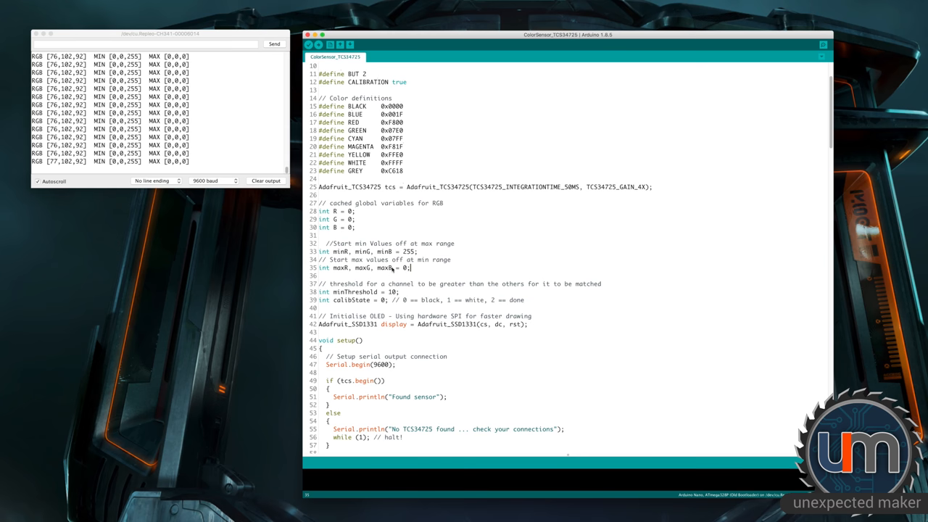
pyautogui.scroll(-3)
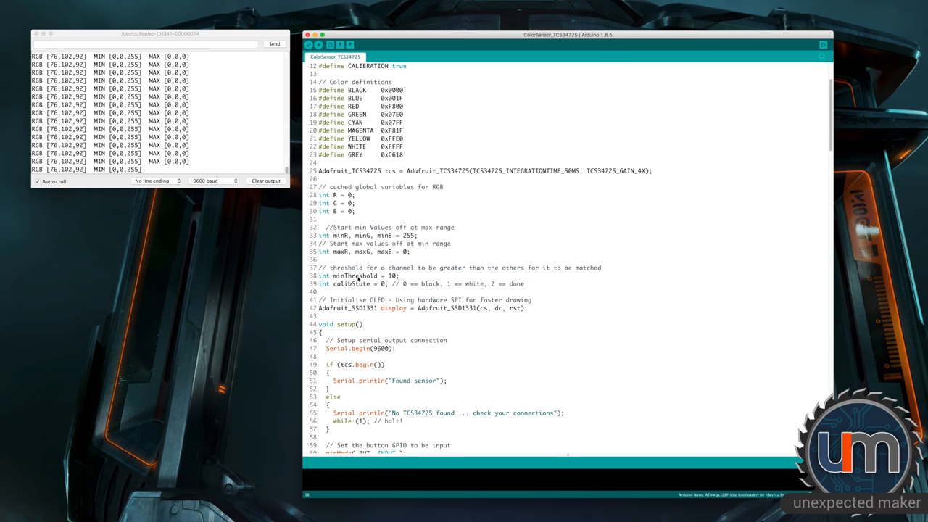
pyautogui.moveTo(447, 273)
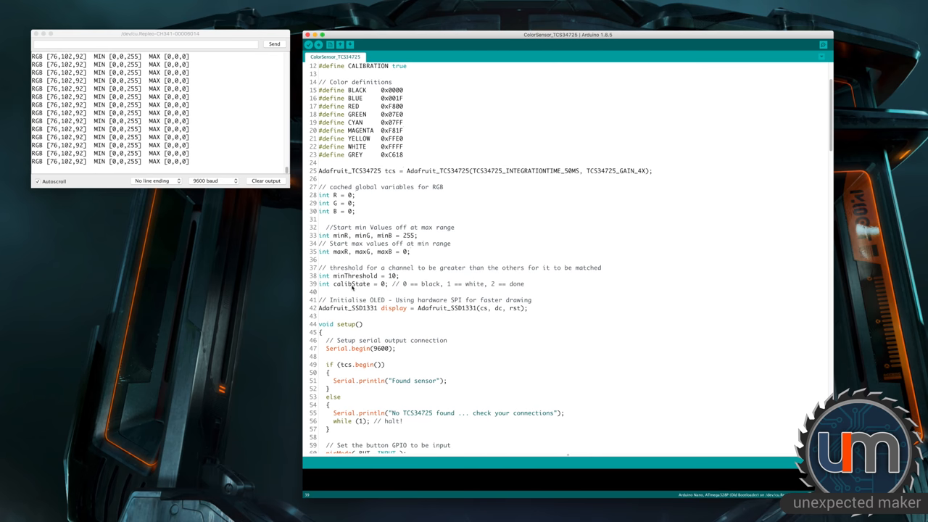
pyautogui.moveTo(443, 287)
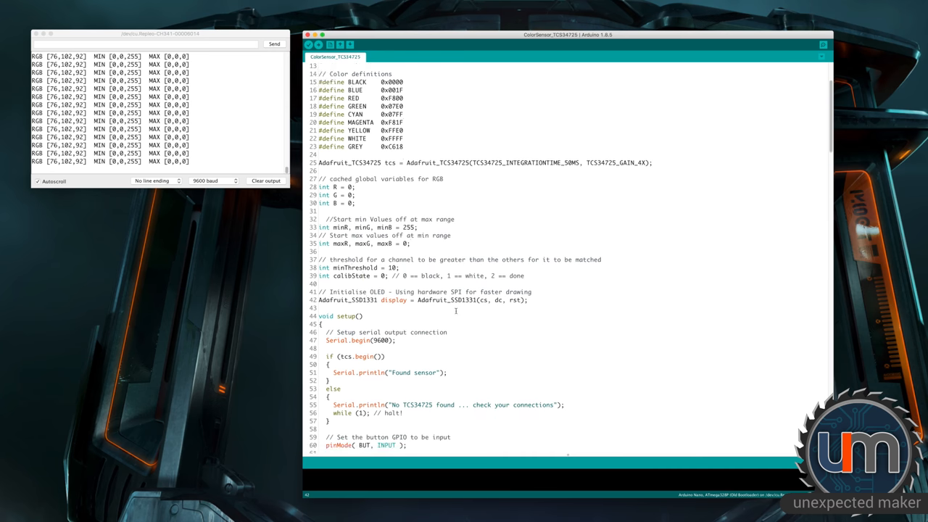
pyautogui.scroll(-3)
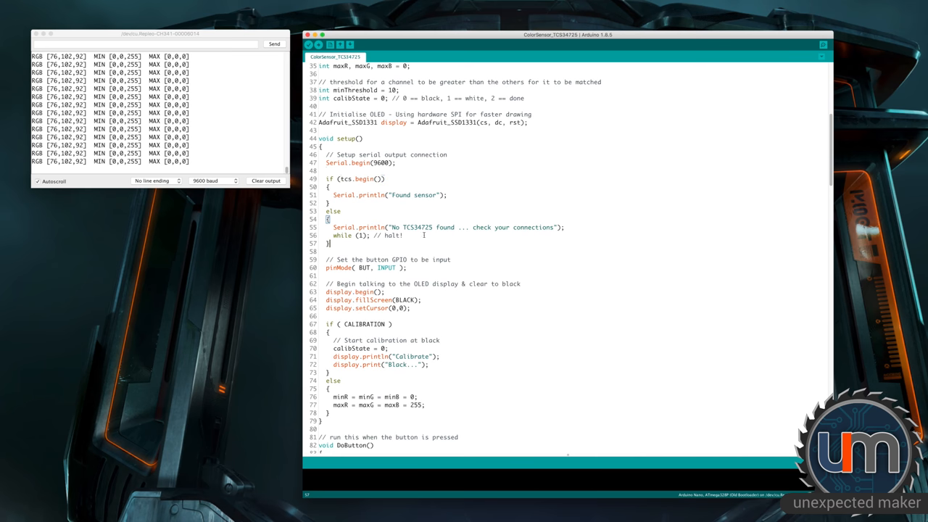
pyautogui.scroll(-3)
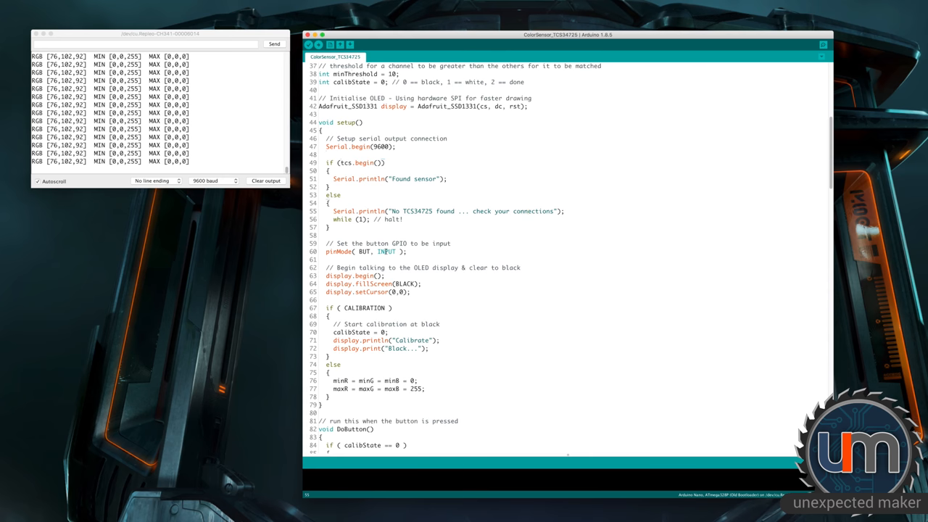
pyautogui.scroll(-3)
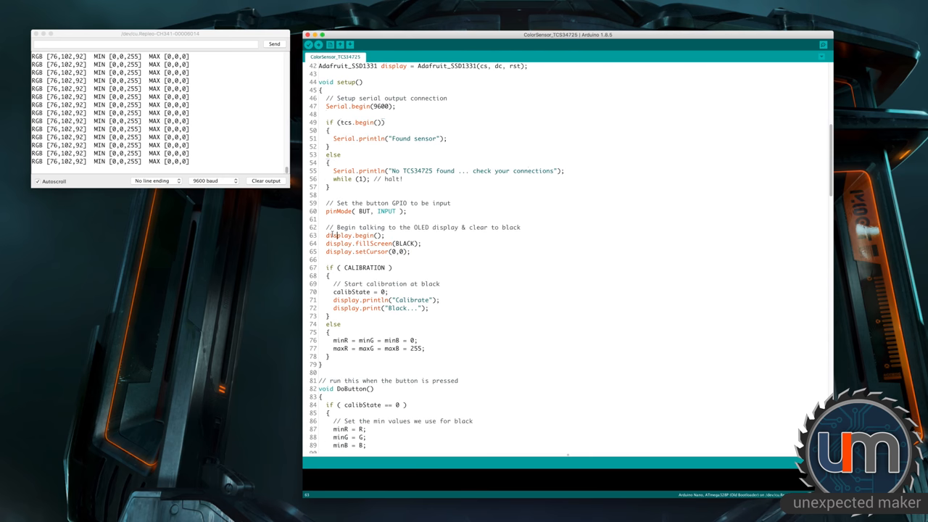
pyautogui.scroll(-3)
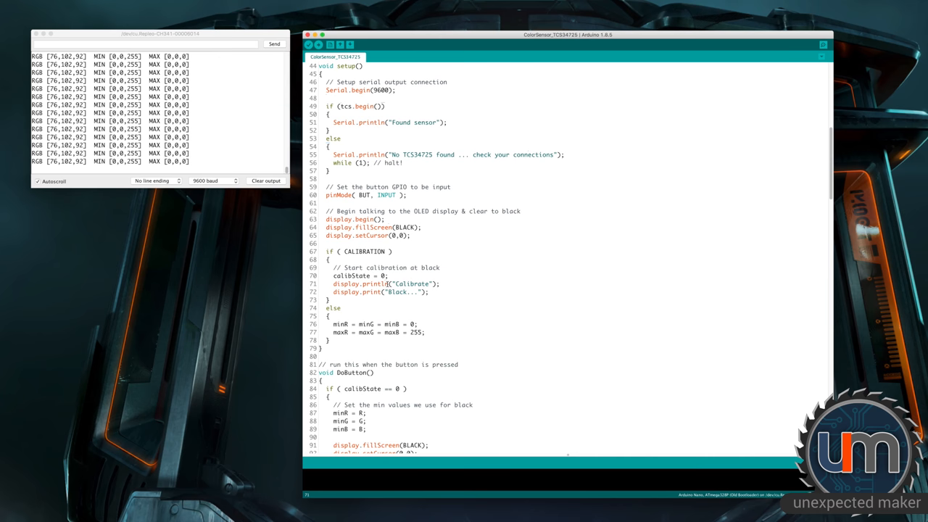
pyautogui.scroll(-3)
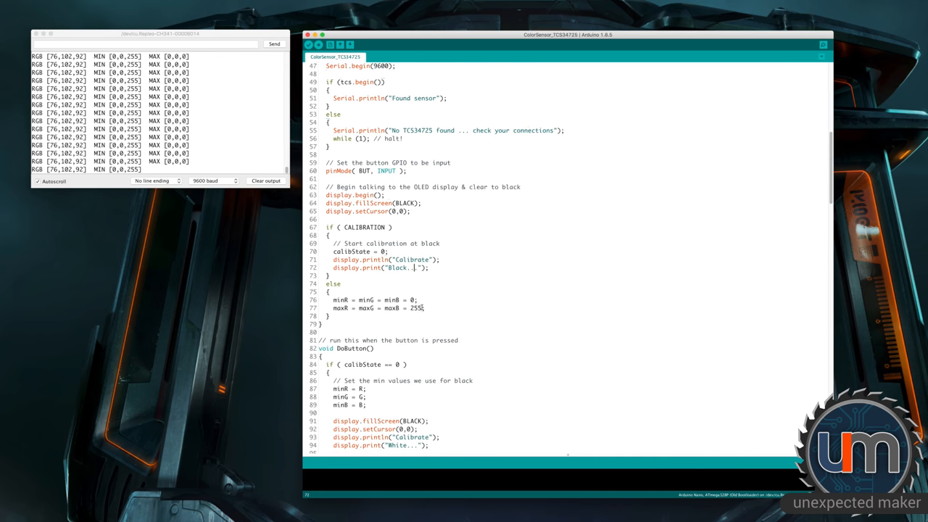
pyautogui.scroll(-3)
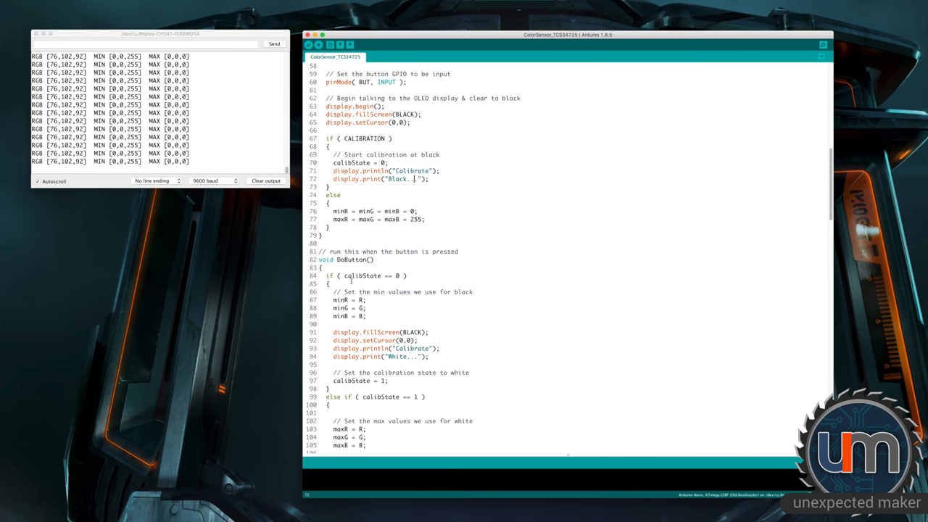
pyautogui.scroll(-3)
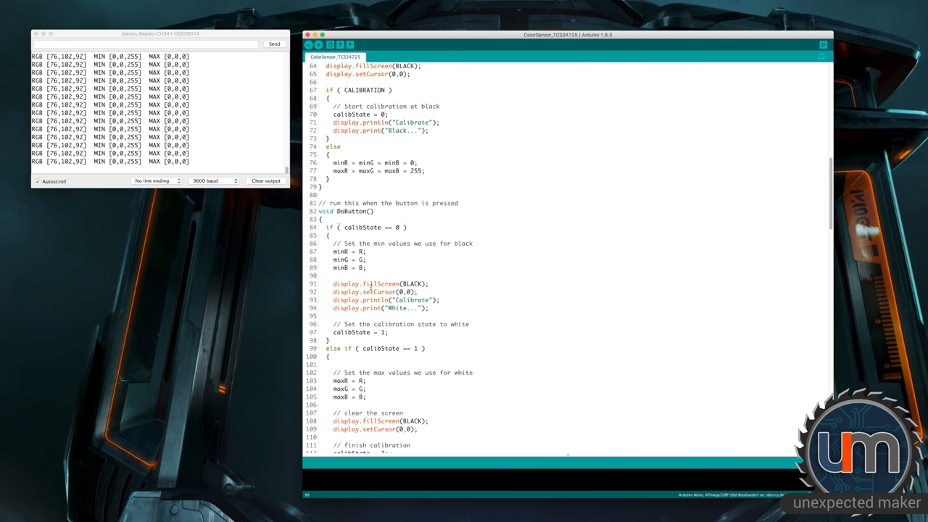
pyautogui.moveTo(484, 319)
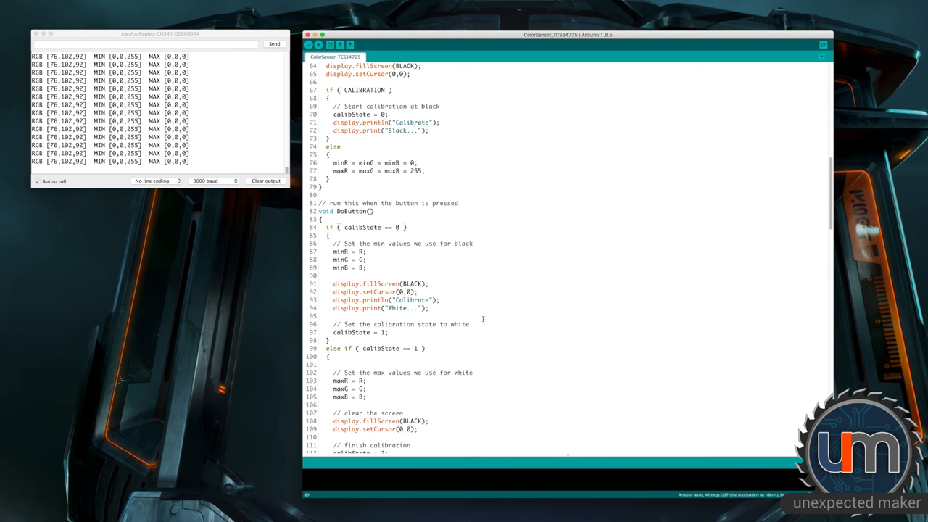
# Scroll on to the map/constrain code that clamps the mapped RGB values
pyautogui.scroll(-3)
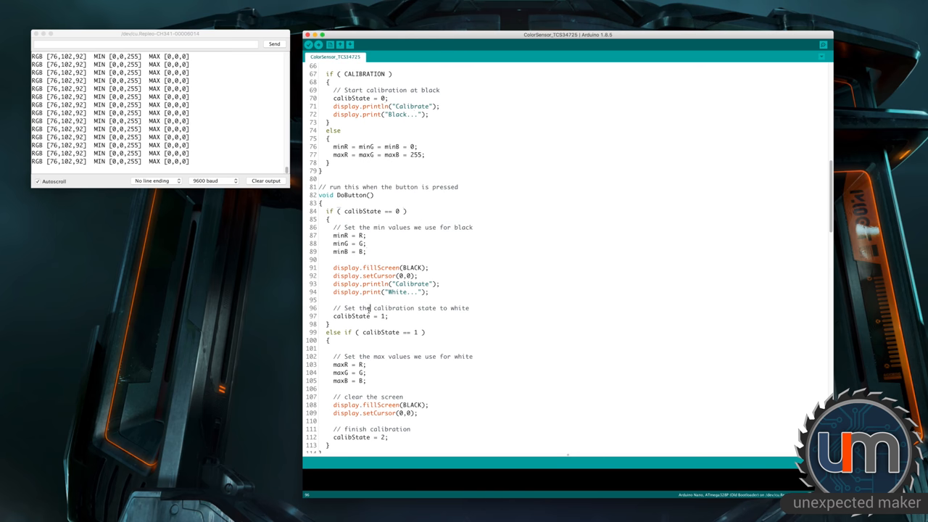
pyautogui.scroll(-3)
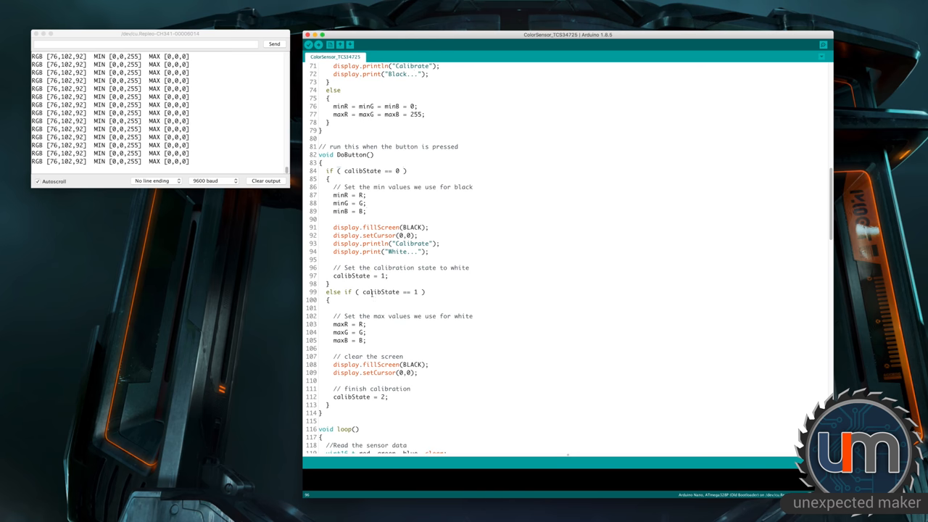
pyautogui.scroll(-3)
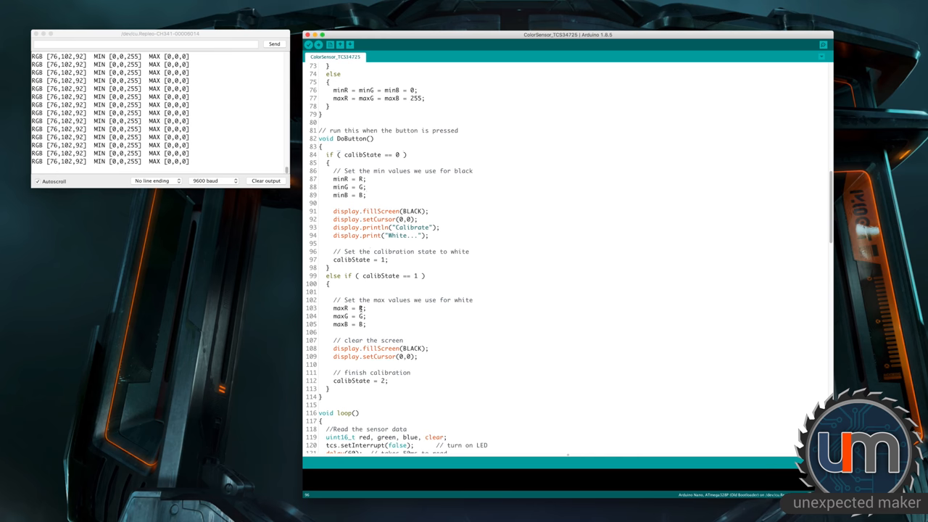
pyautogui.scroll(-3)
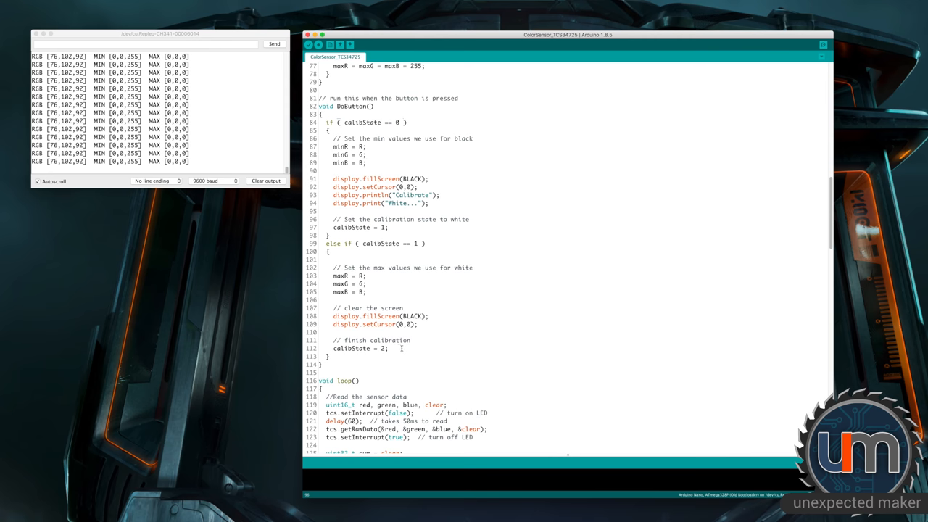
pyautogui.scroll(-3)
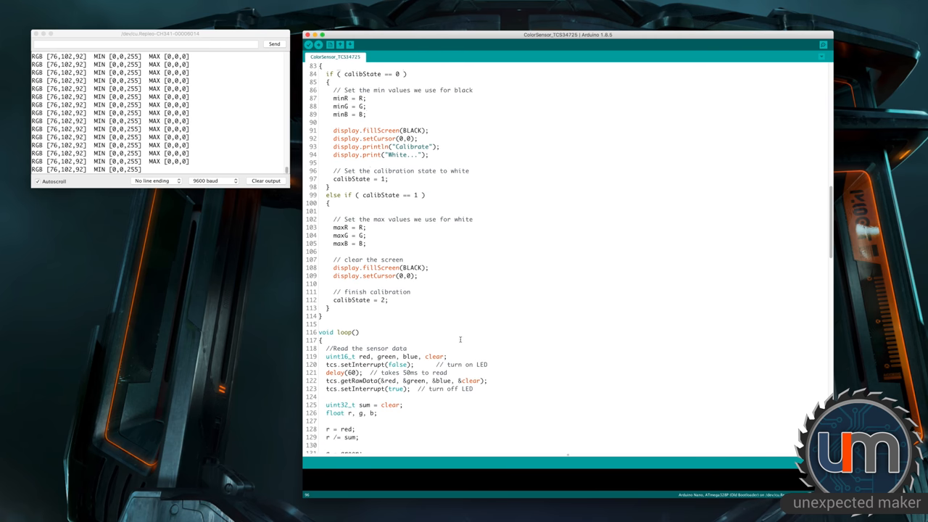
pyautogui.scroll(-3)
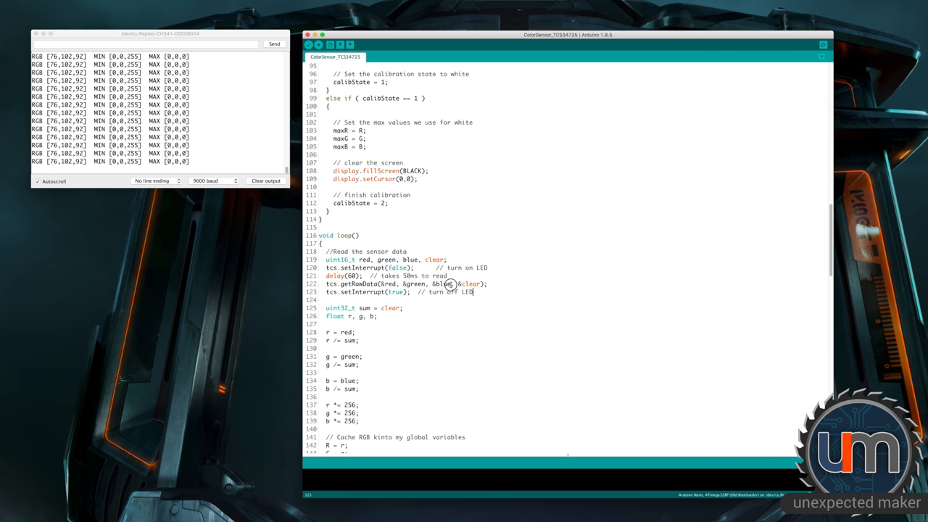
pyautogui.scroll(-3)
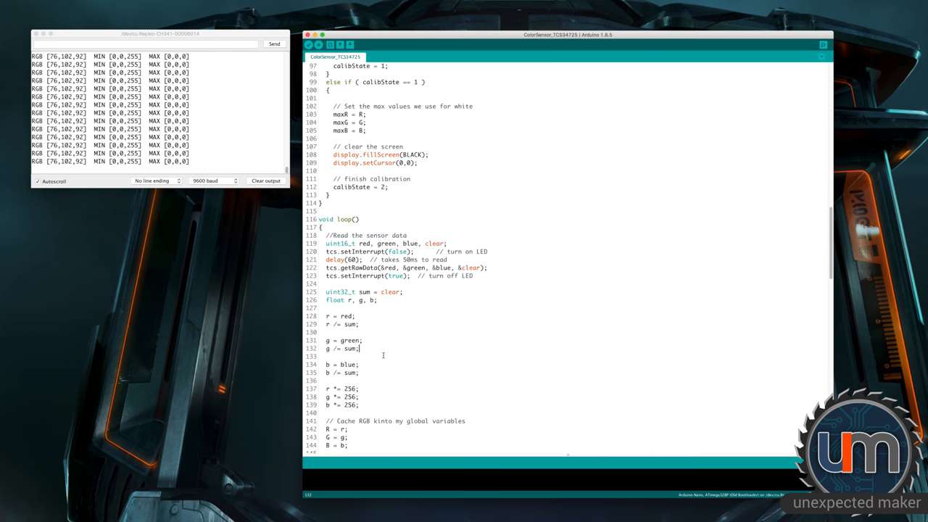
pyautogui.scroll(-3)
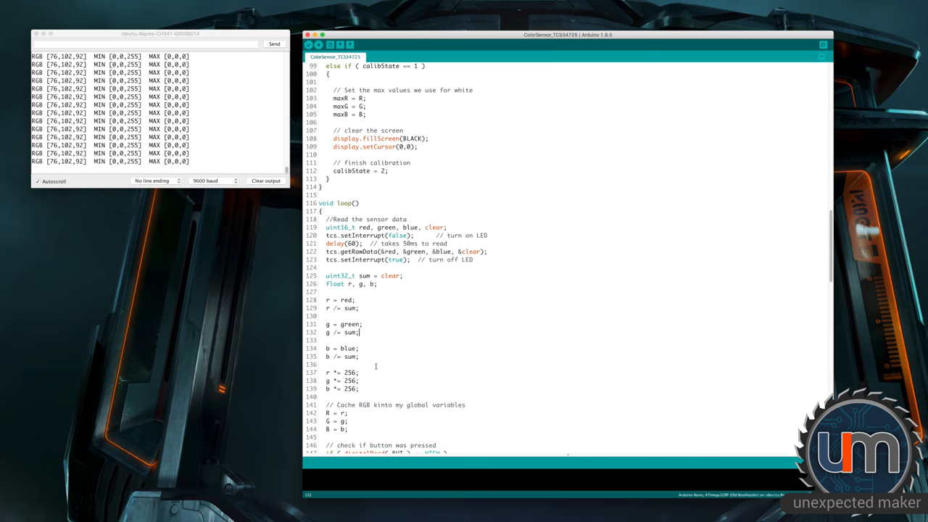
pyautogui.moveTo(390, 290)
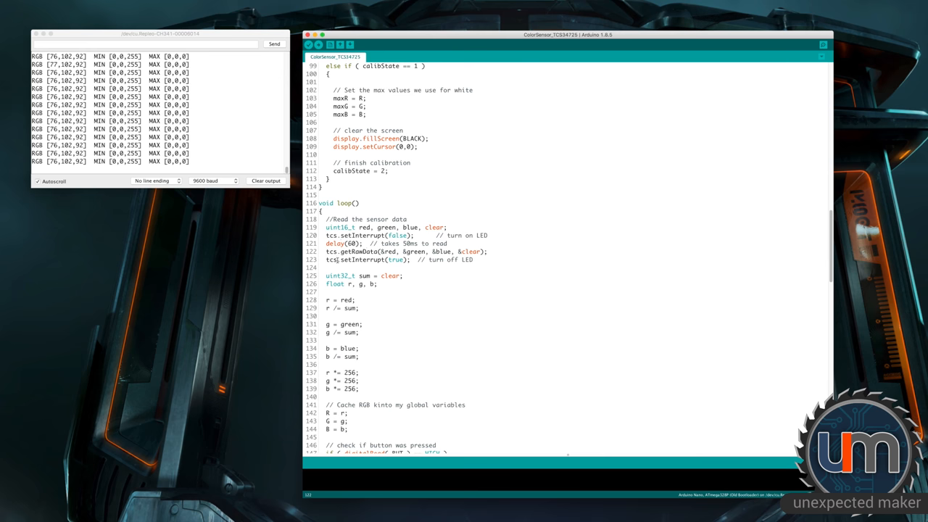
pyautogui.moveTo(462, 261)
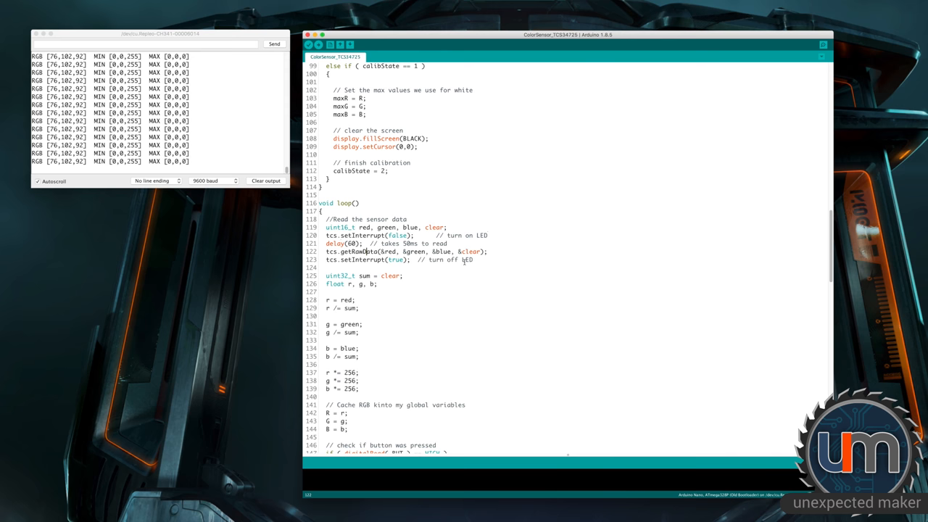
pyautogui.scroll(-3)
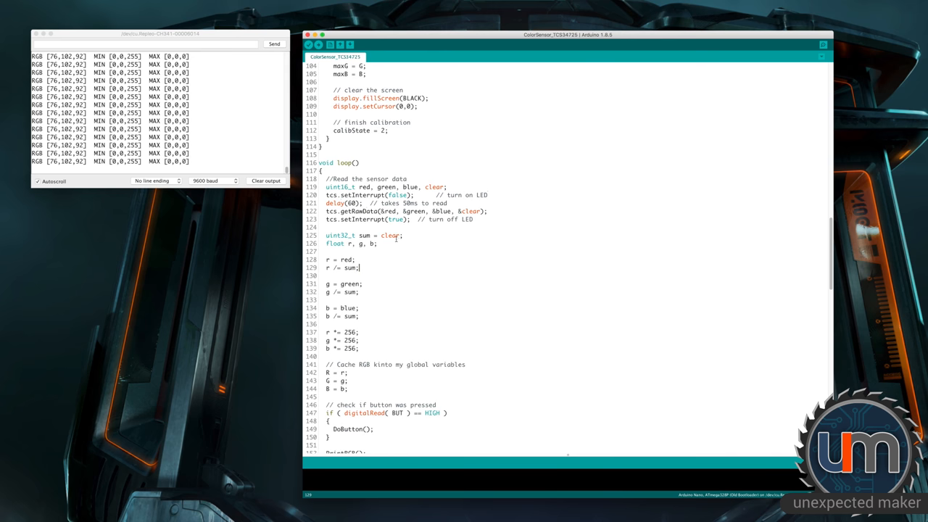
pyautogui.click(366, 235)
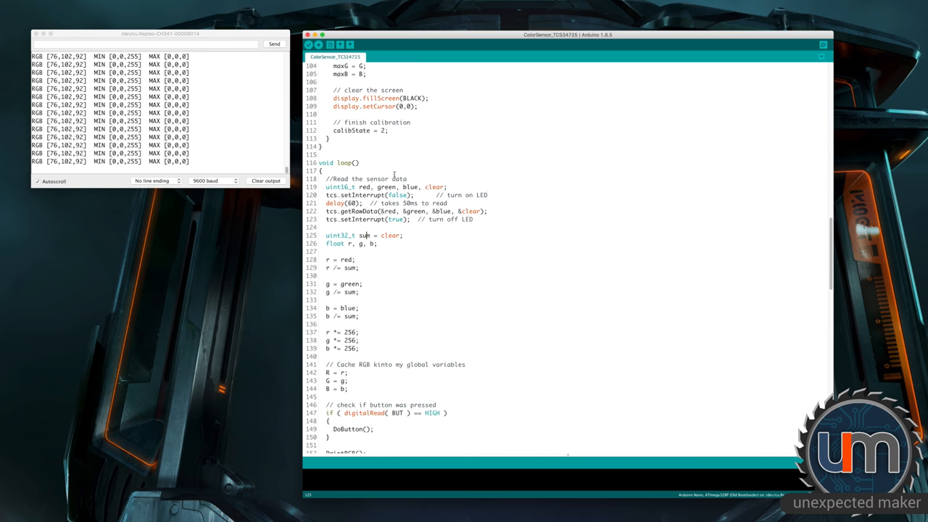
pyautogui.moveTo(427, 182)
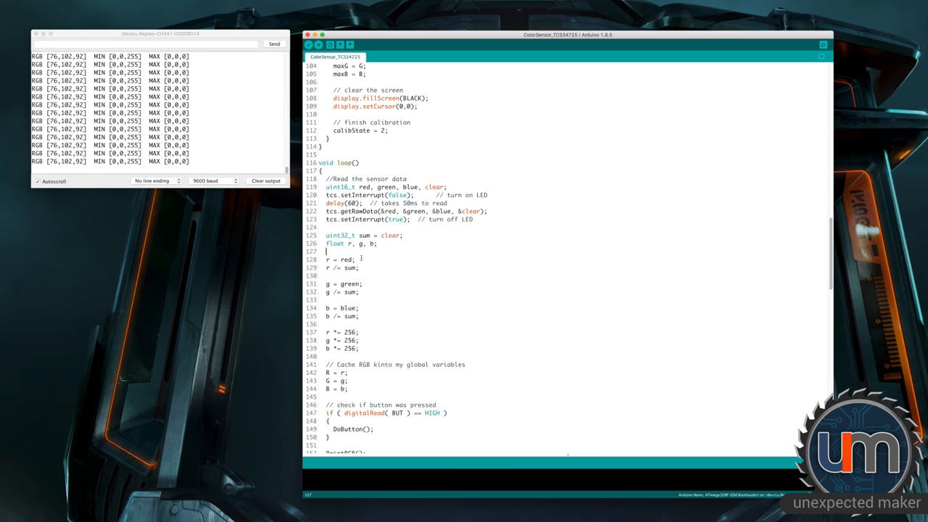
pyautogui.click(359, 267)
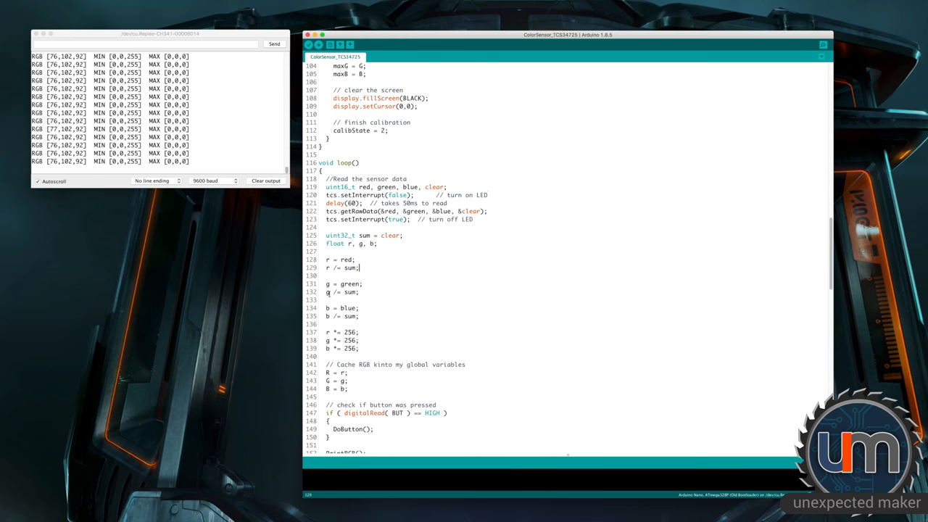
# Scroll to the colour-matching conditions and 24-bit to 16-bit conversion call
pyautogui.scroll(-3)
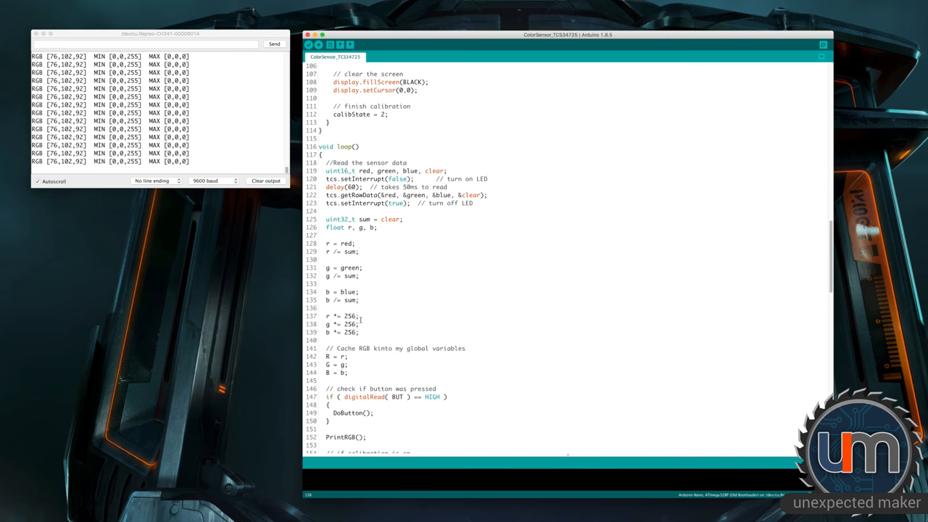
pyautogui.moveTo(378, 315)
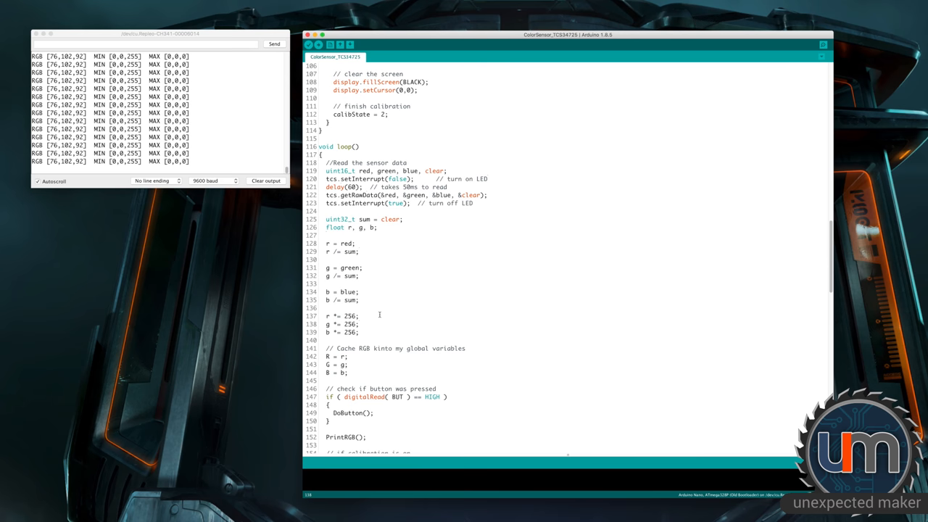
pyautogui.scroll(-3)
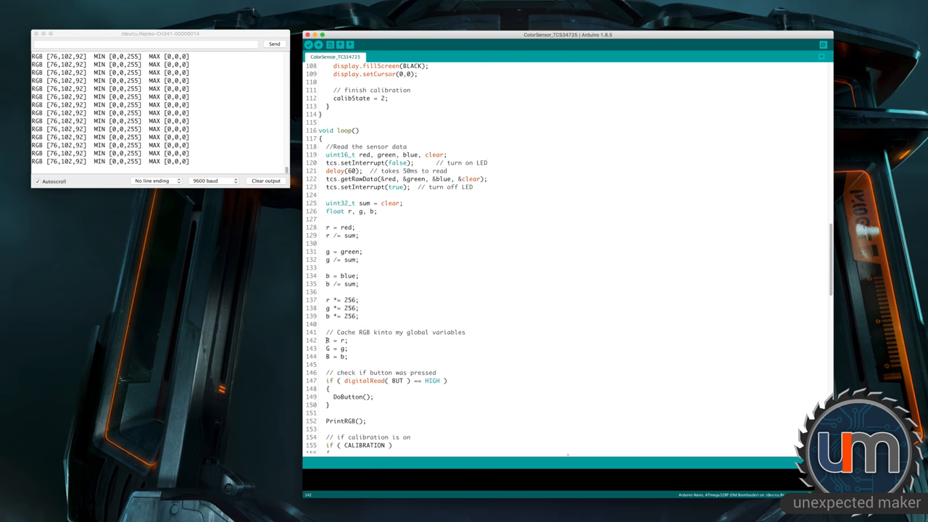
pyautogui.scroll(-3)
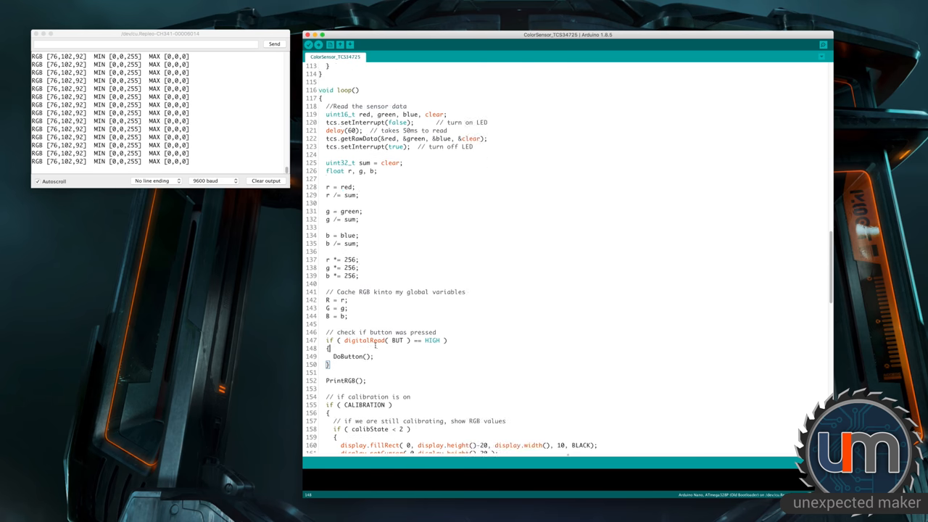
pyautogui.scroll(-3)
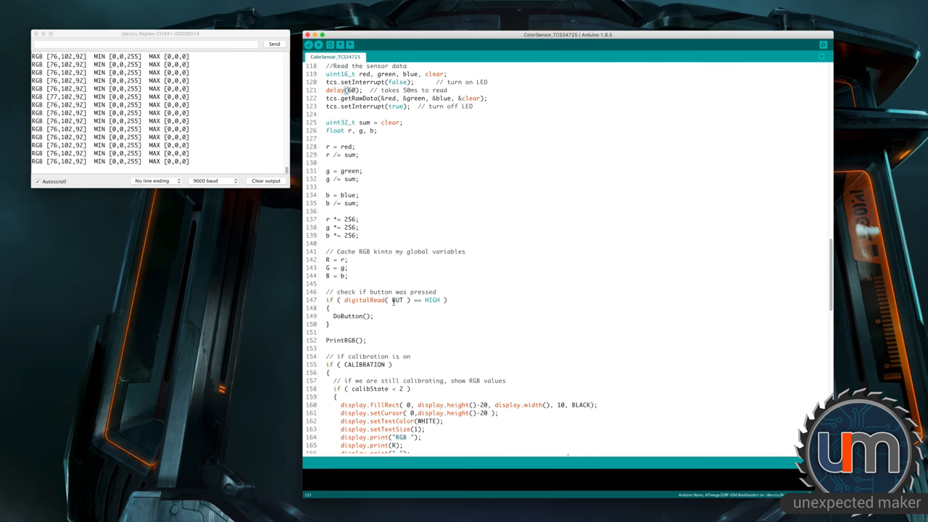
pyautogui.scroll(-3)
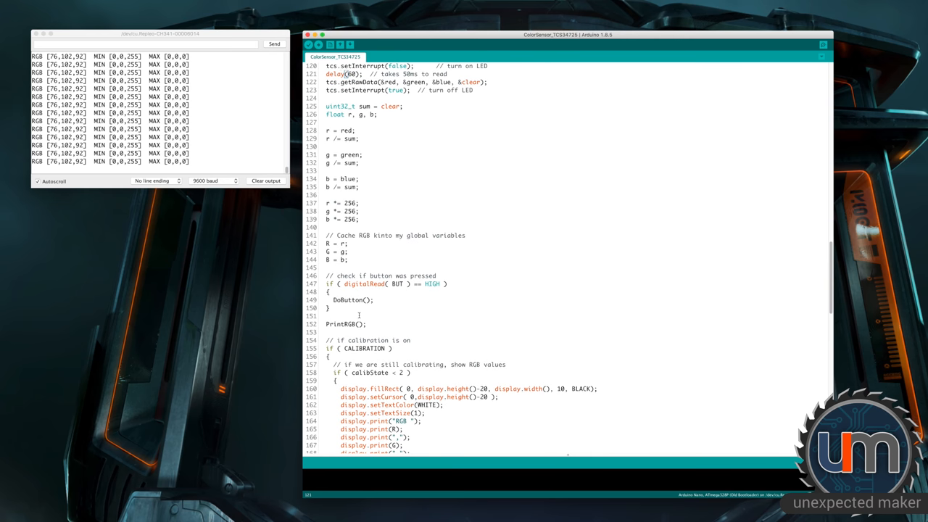
pyautogui.click(369, 325)
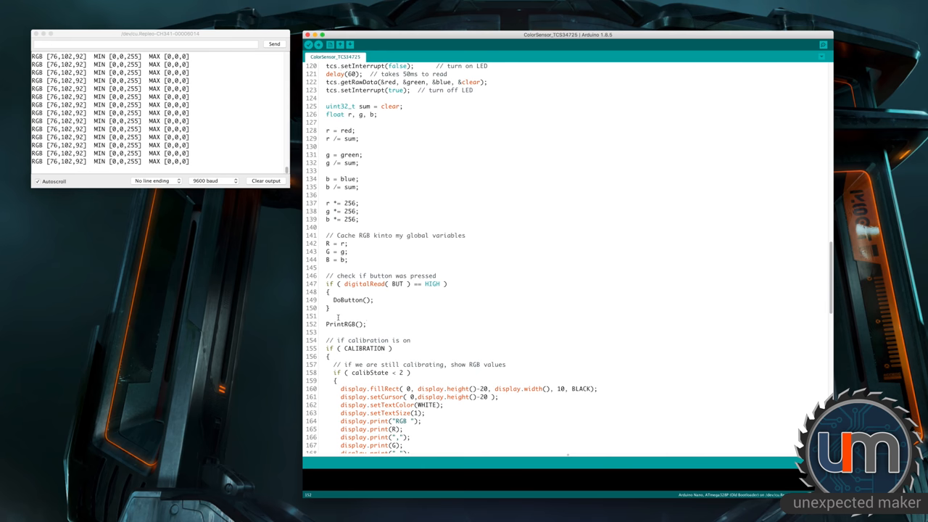
# Scroll to the code that draws the RGB text values on the OLED display
pyautogui.scroll(-3)
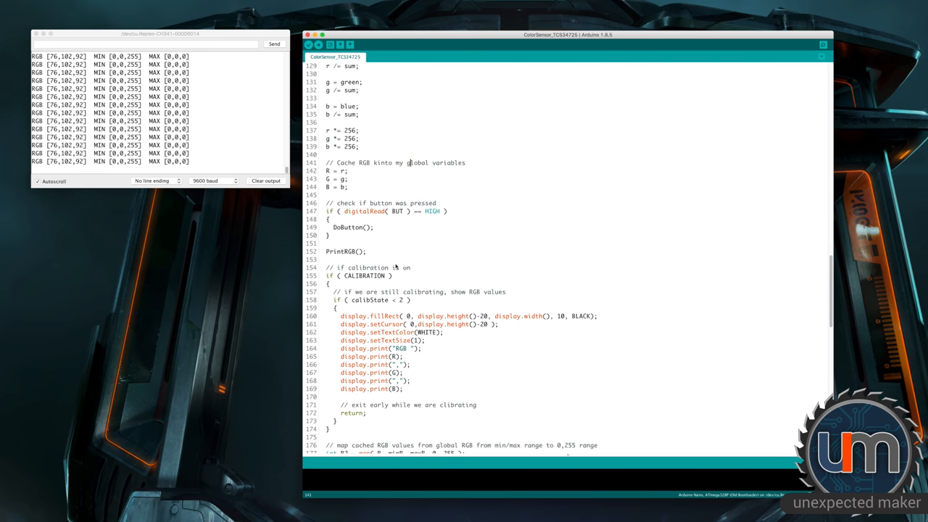
pyautogui.scroll(-3)
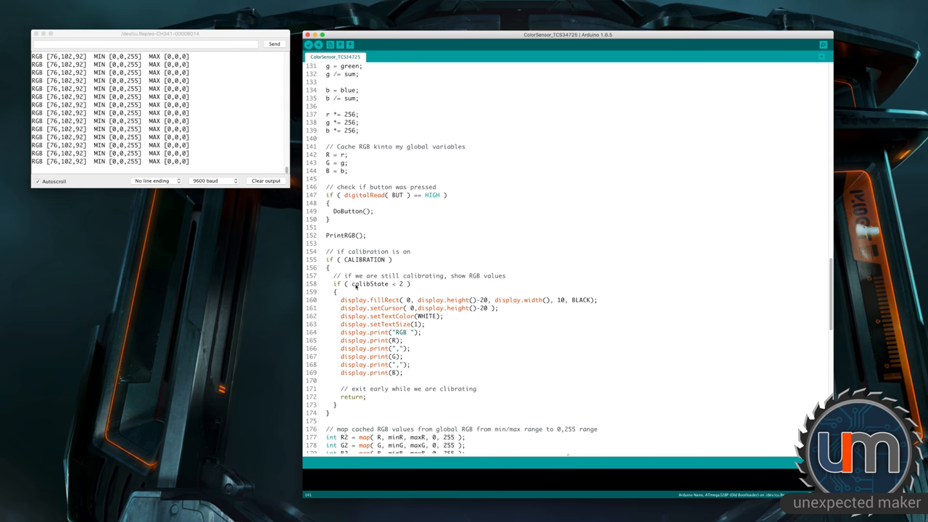
pyautogui.scroll(-3)
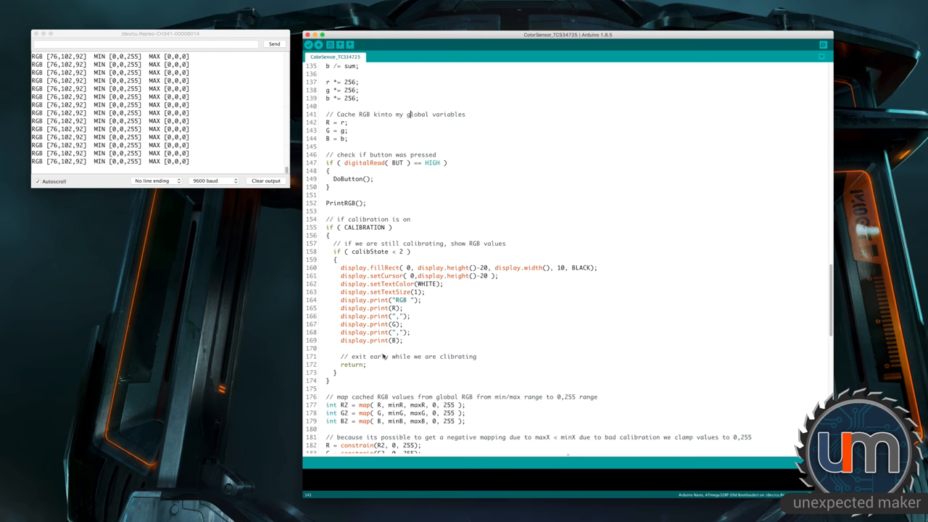
pyautogui.scroll(-3)
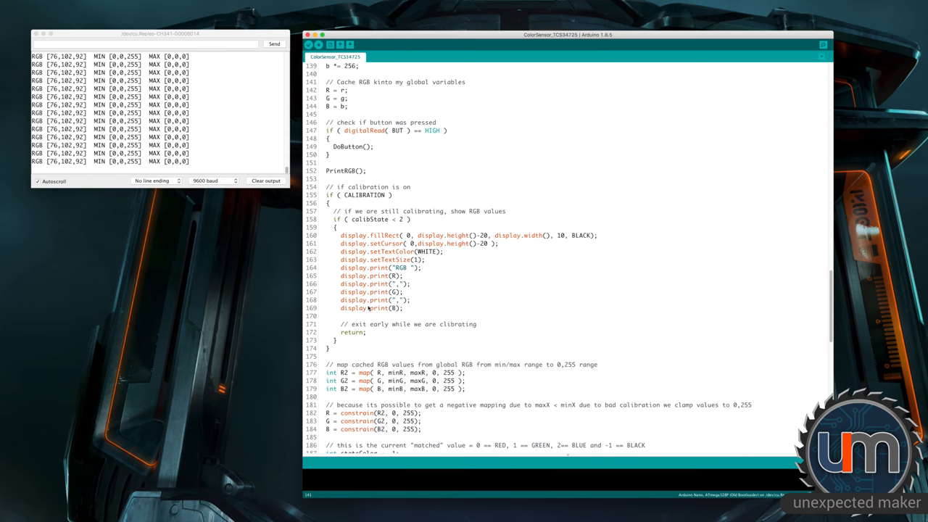
pyautogui.scroll(-3)
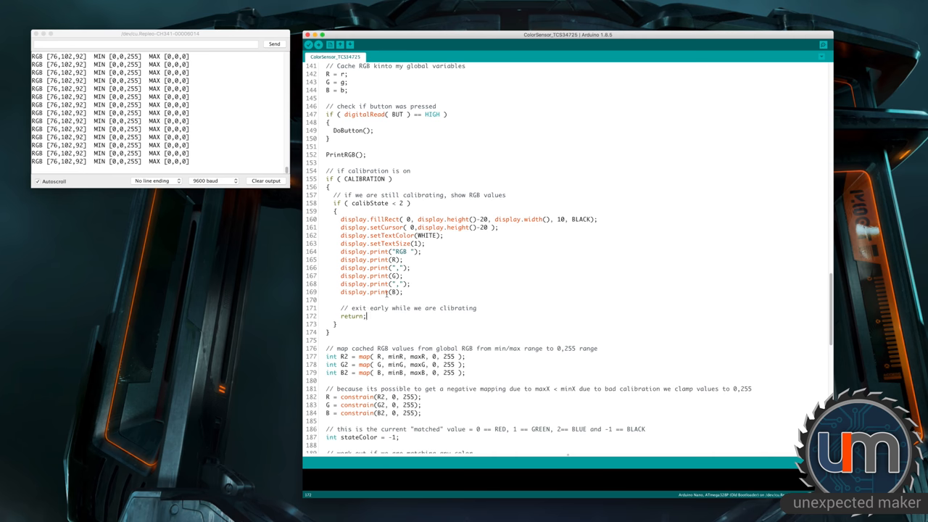
pyautogui.scroll(-3)
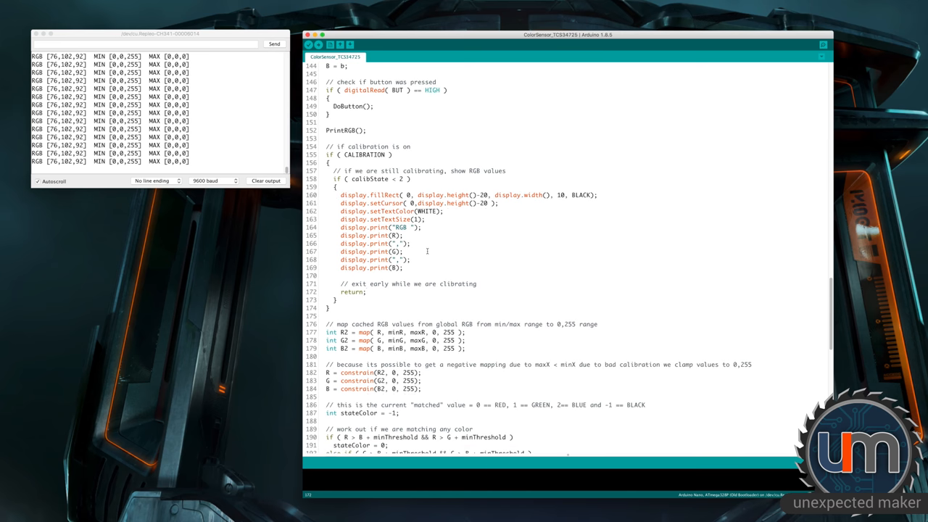
pyautogui.scroll(-3)
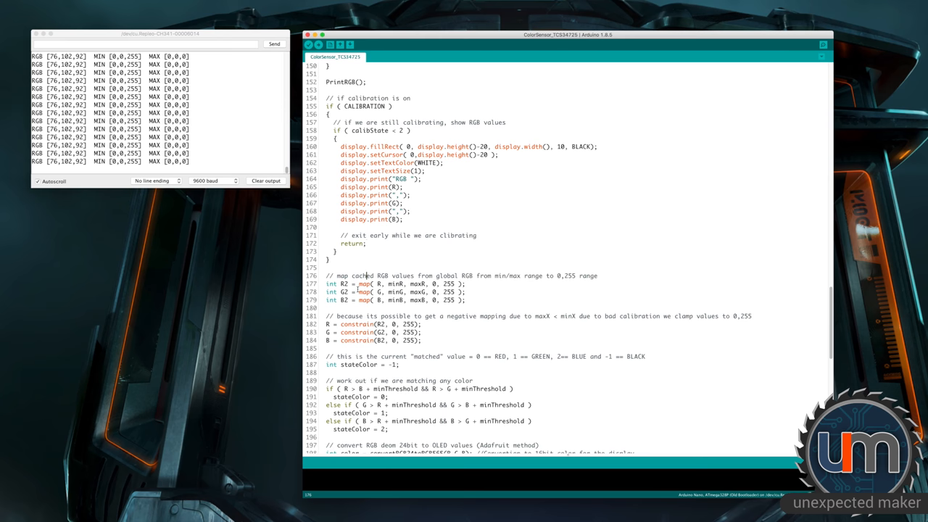
pyautogui.moveTo(390, 267)
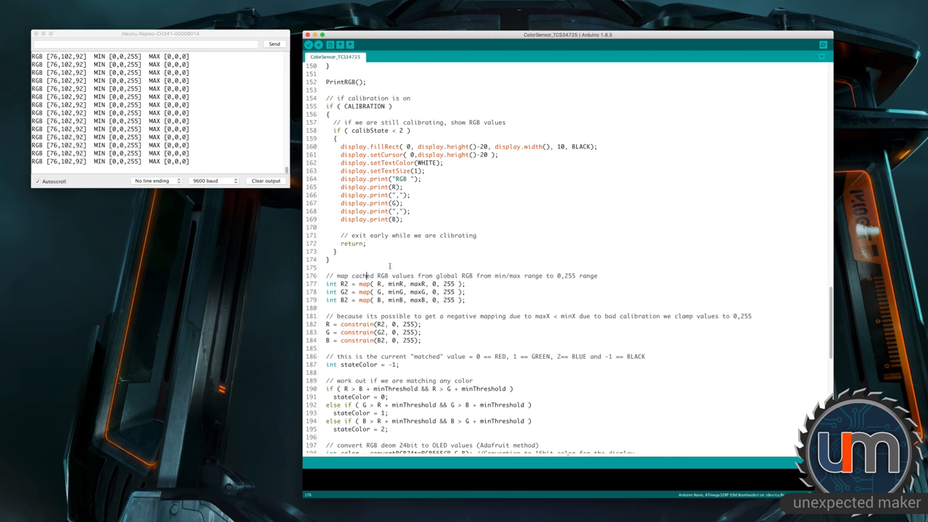
pyautogui.scroll(3)
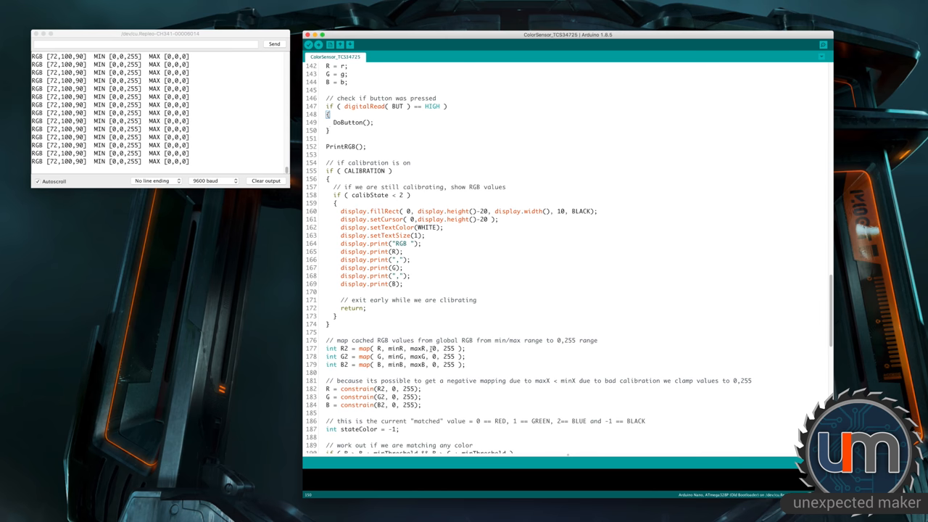
pyautogui.scroll(-3)
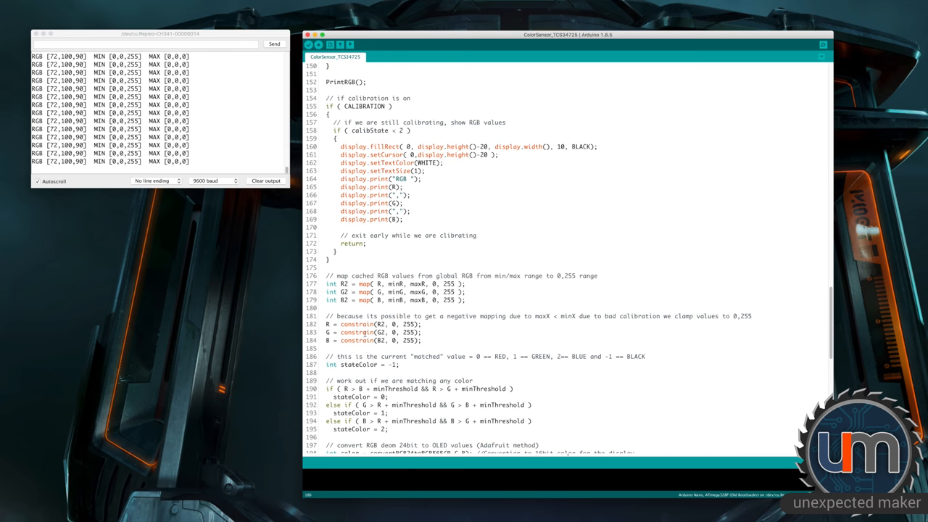
pyautogui.moveTo(397, 330)
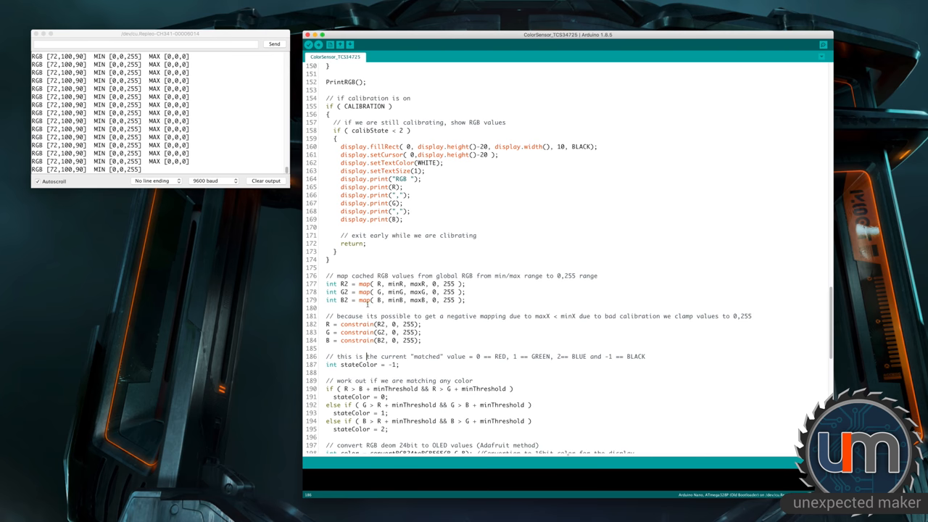
pyautogui.scroll(-3)
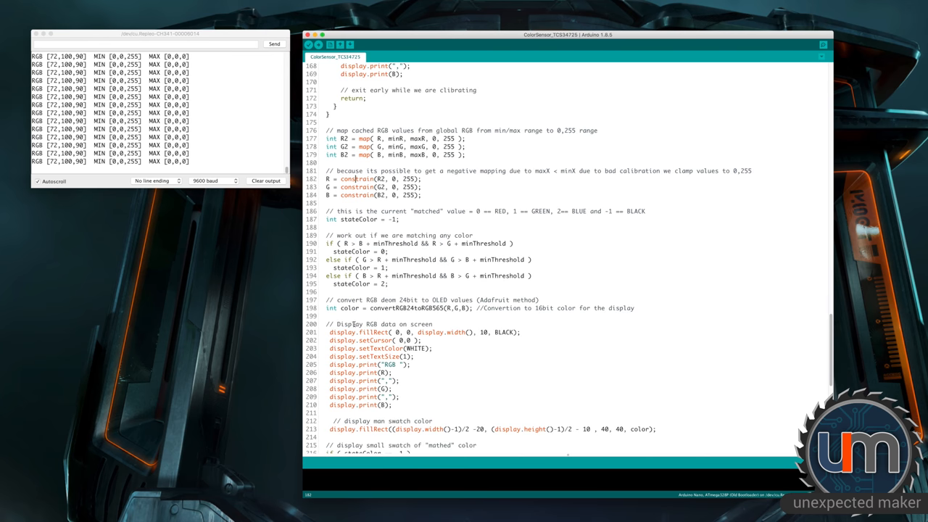
# Scroll down to the fillRect colour swatch code and the PrintRGB() definition
pyautogui.scroll(-3)
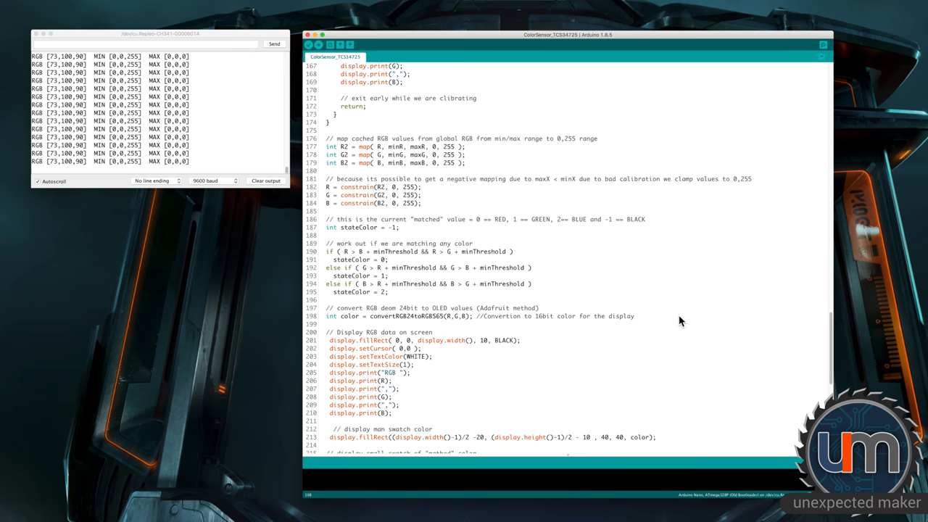
pyautogui.scroll(-3)
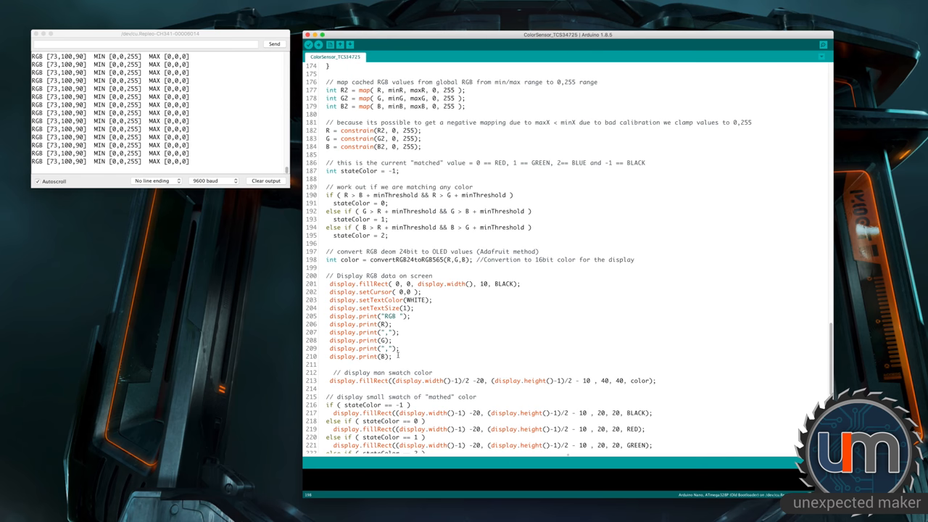
pyautogui.scroll(-3)
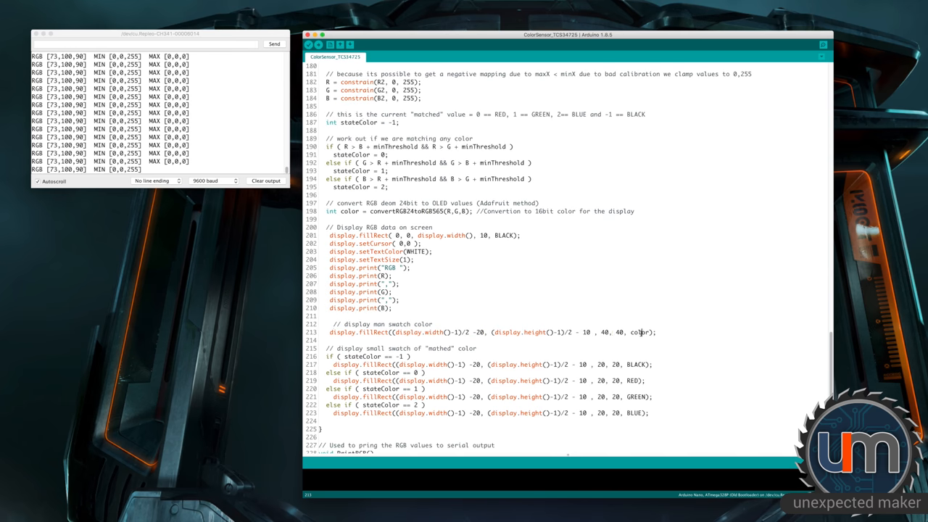
pyautogui.scroll(-3)
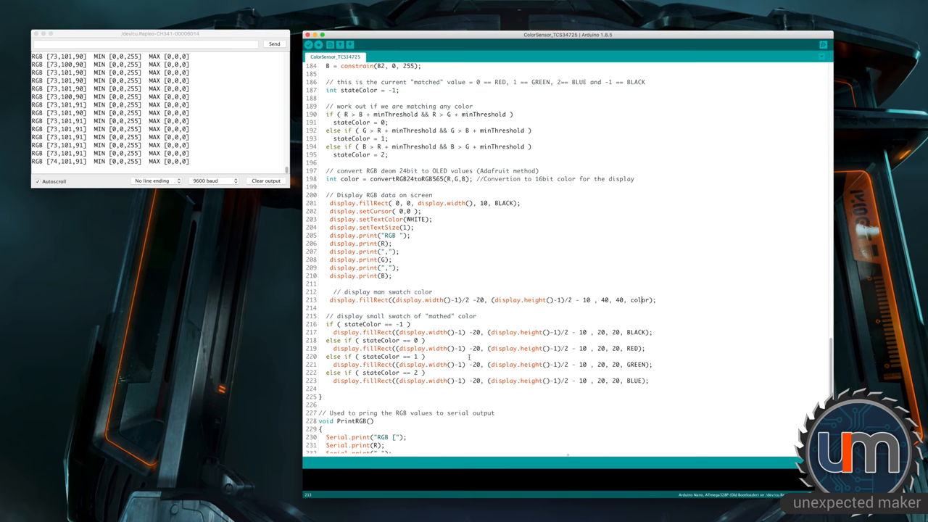
pyautogui.scroll(-3)
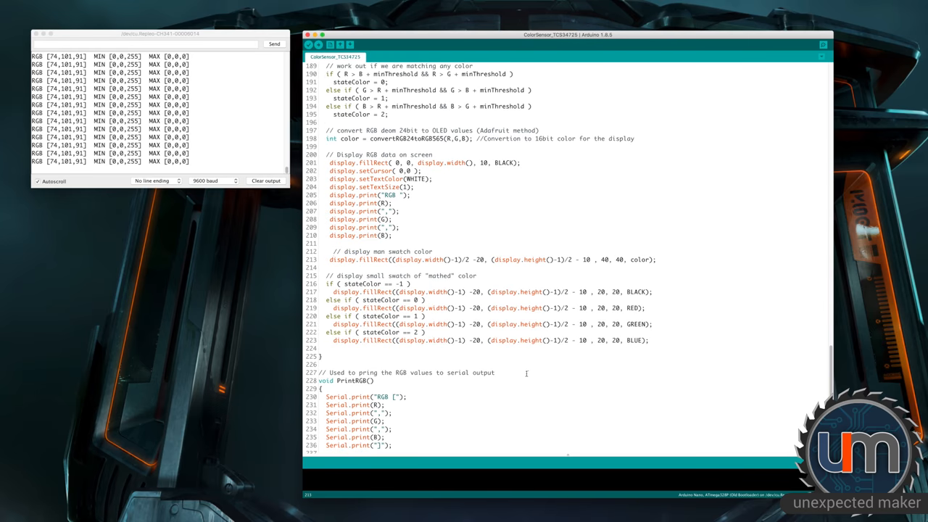
# Scroll through PrintRGB, then back up to the DoButton() calibration function near line 82
pyautogui.scroll(-3)
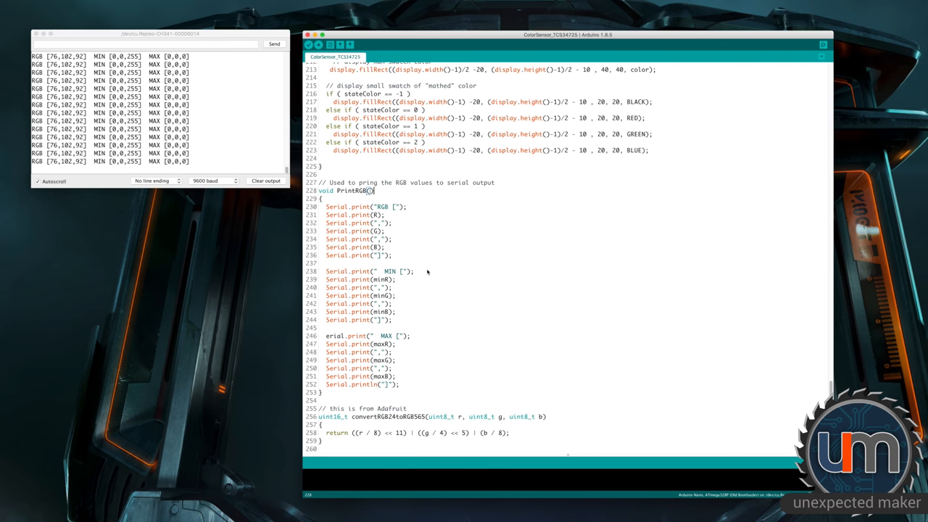
pyautogui.scroll(3)
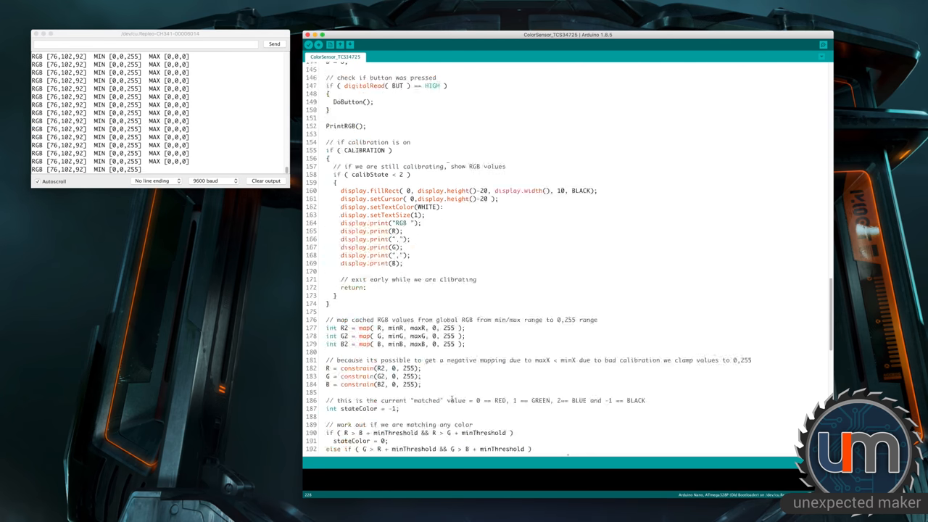
pyautogui.scroll(3)
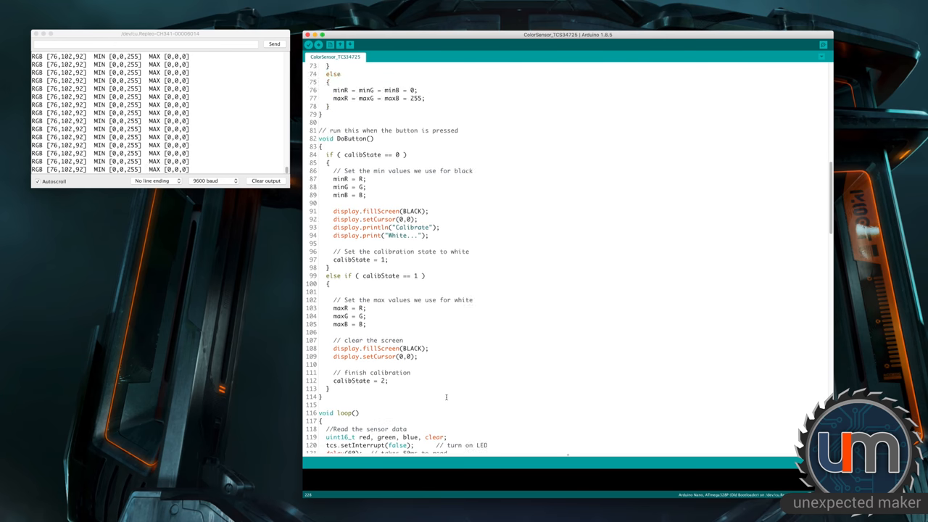
# Scroll through loop() and down to PrintRGB() and convertRGB24toRGB565() at the sketch's end
pyautogui.scroll(-3)
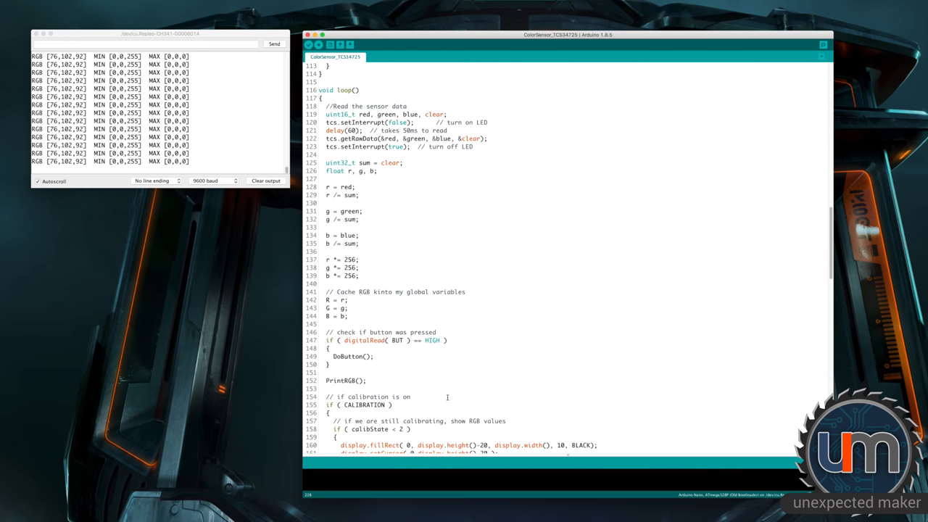
pyautogui.scroll(-3)
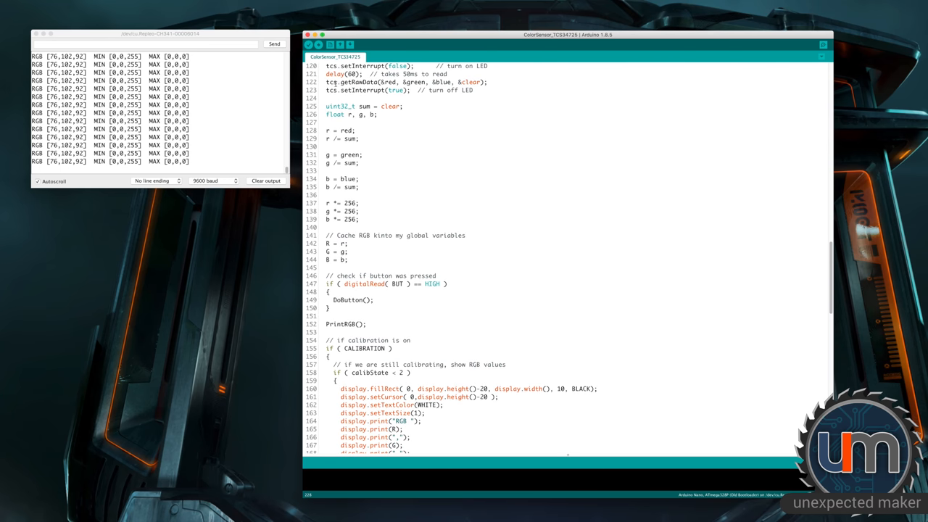
pyautogui.click(408, 255)
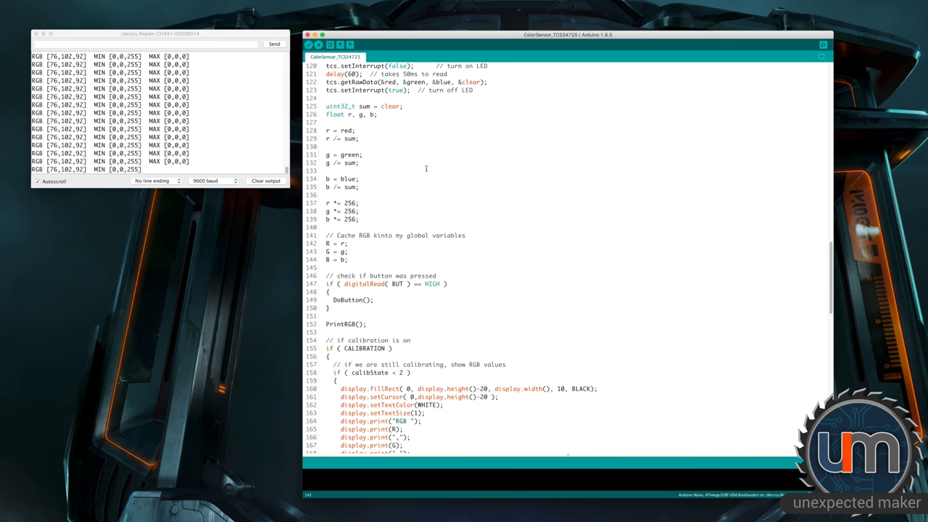
pyautogui.scroll(3)
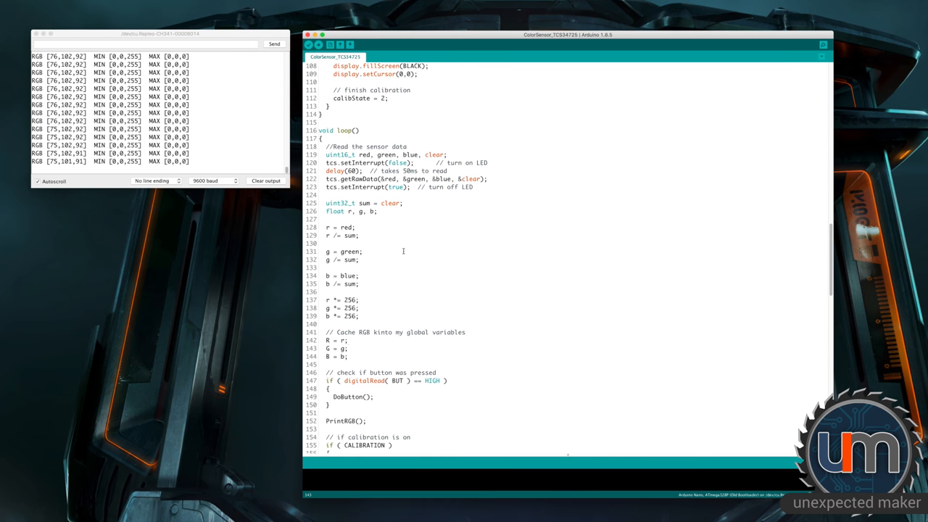
pyautogui.scroll(-3)
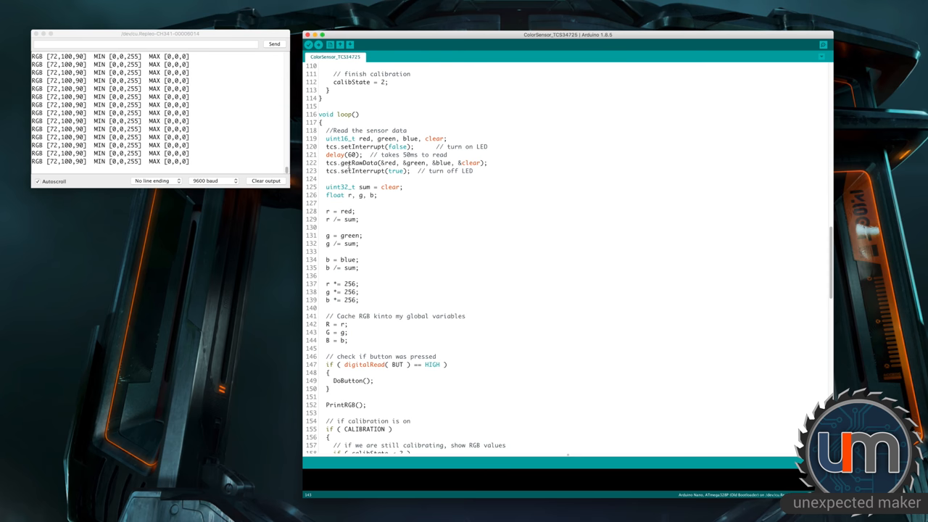
pyautogui.scroll(-3)
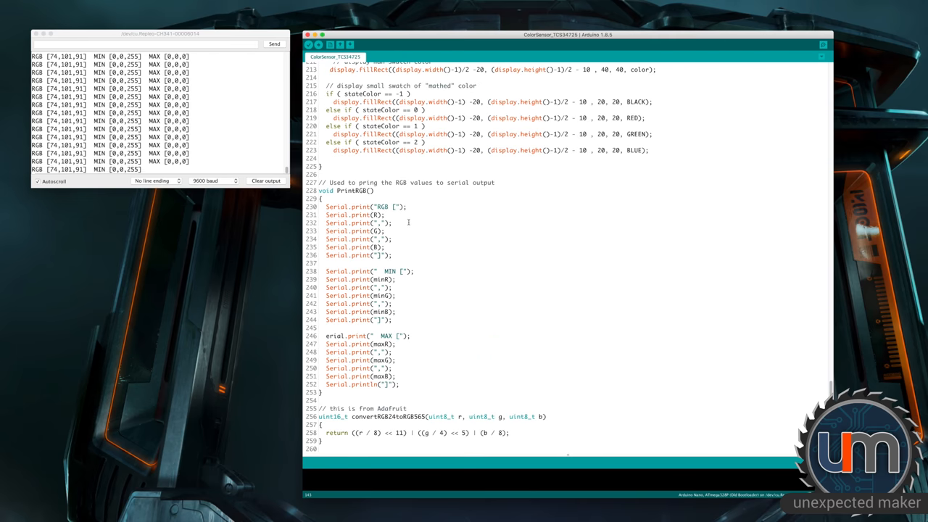